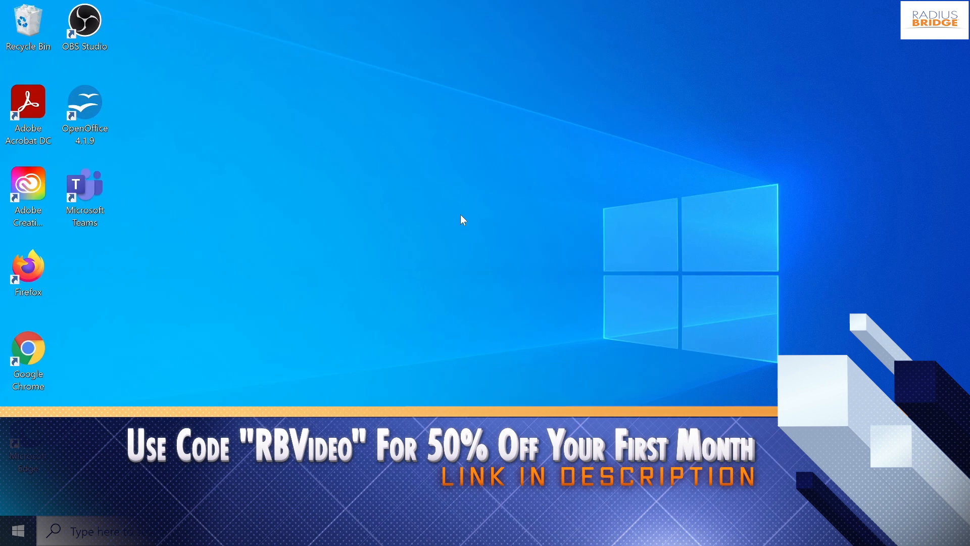
Step: Search Windows for "firefox" to surface the Allow an app through Windows Firewall setting
{"action": "left_click", "coordinate": [154, 530]}
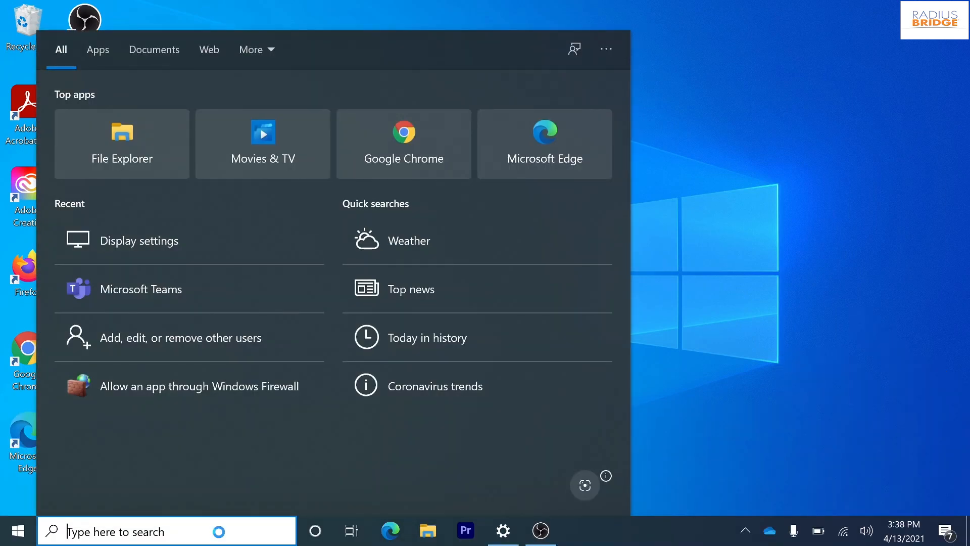
{"action": "type", "text": "firefox"}
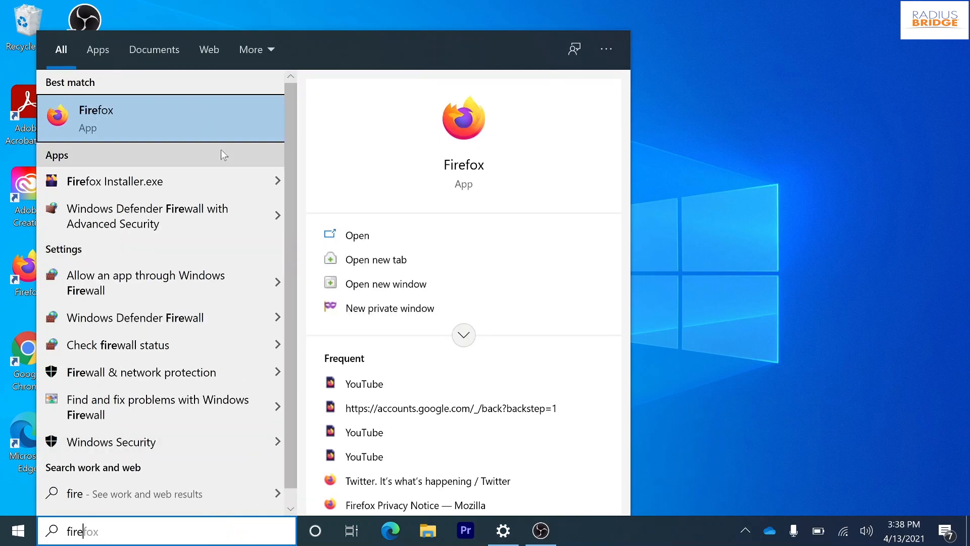
{"action": "mouse_move", "coordinate": [148, 282]}
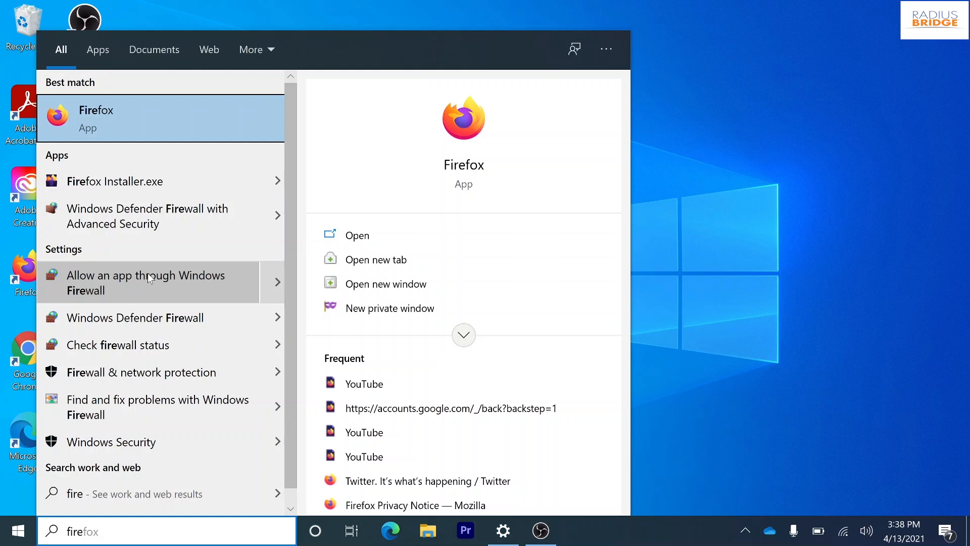
{"action": "mouse_move", "coordinate": [162, 289]}
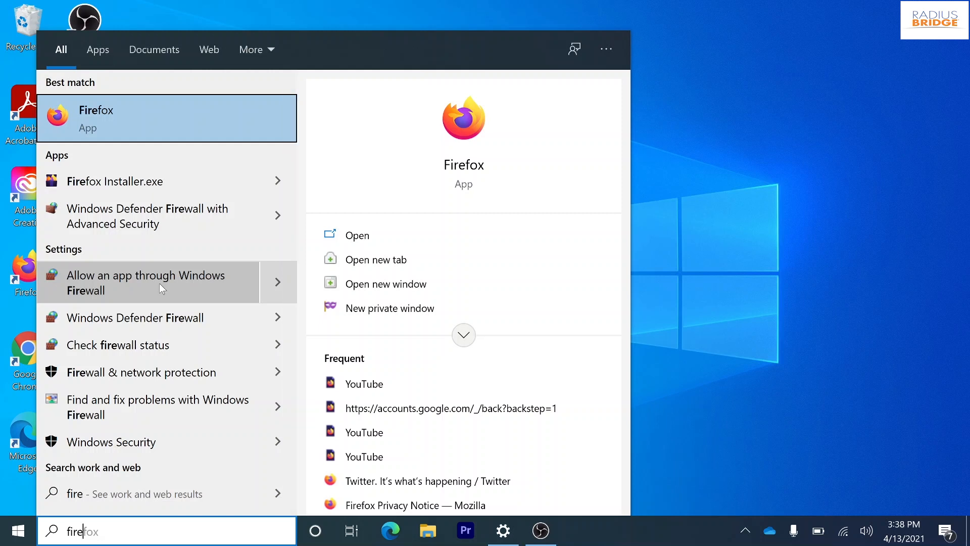
Step: Unlock the allowed apps list with Change settings and choose Allow another app
{"action": "left_click", "coordinate": [151, 282]}
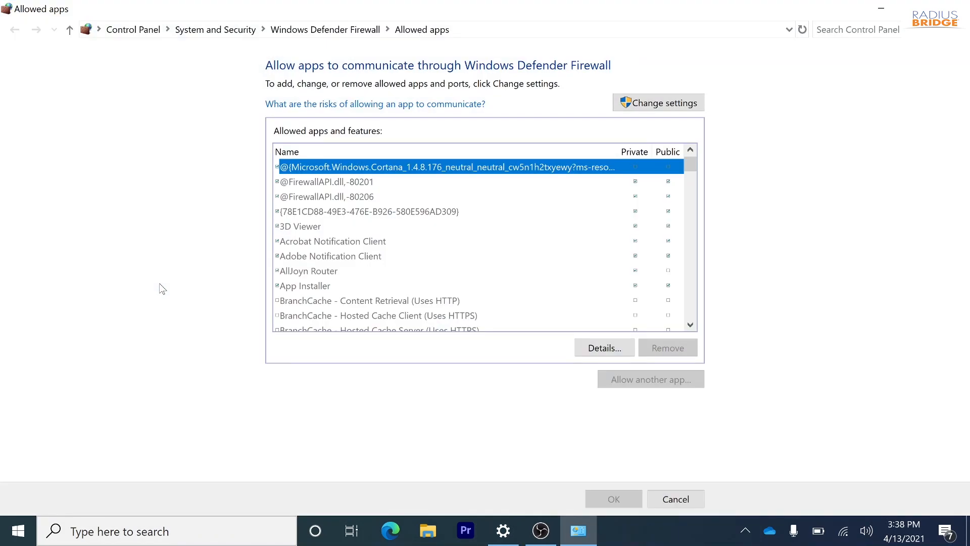
{"action": "mouse_move", "coordinate": [689, 155]}
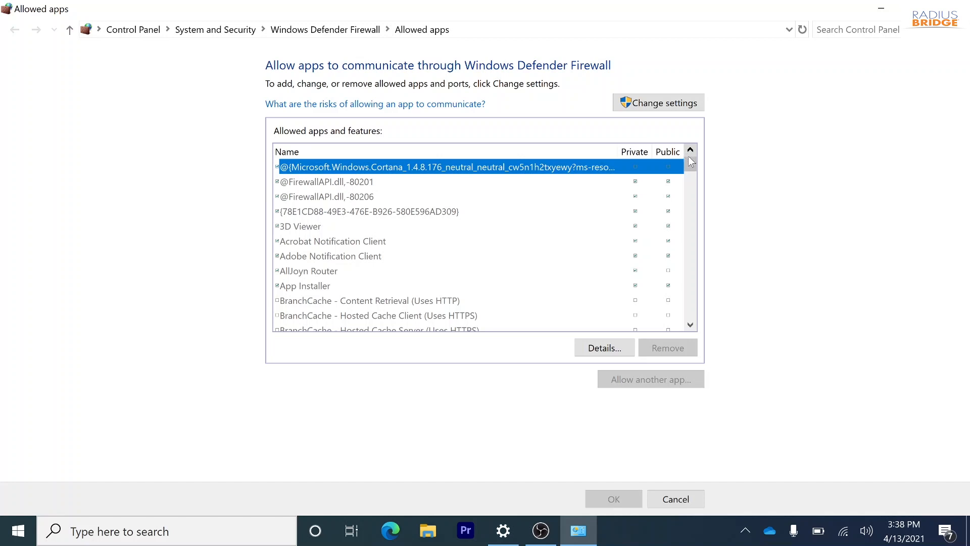
{"action": "left_click", "coordinate": [658, 102]}
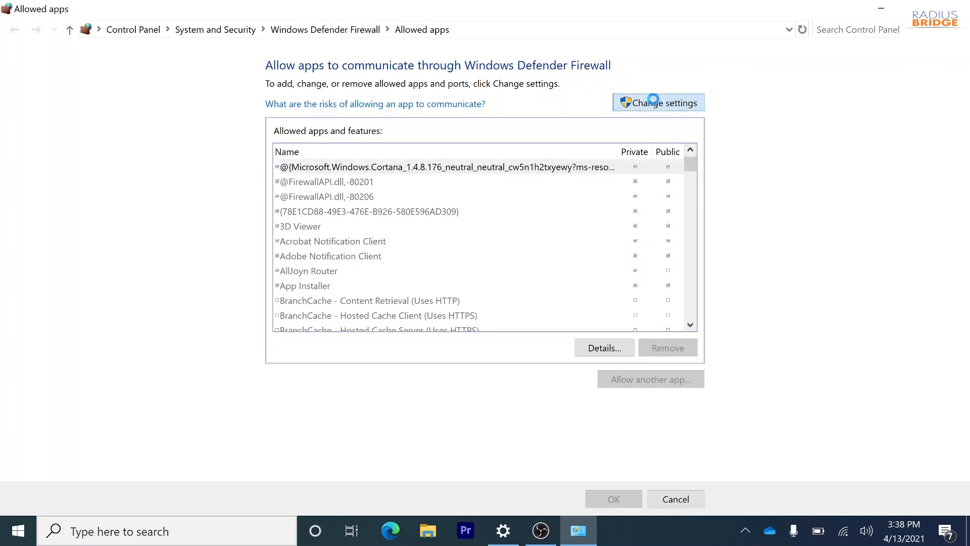
{"action": "left_click", "coordinate": [658, 102]}
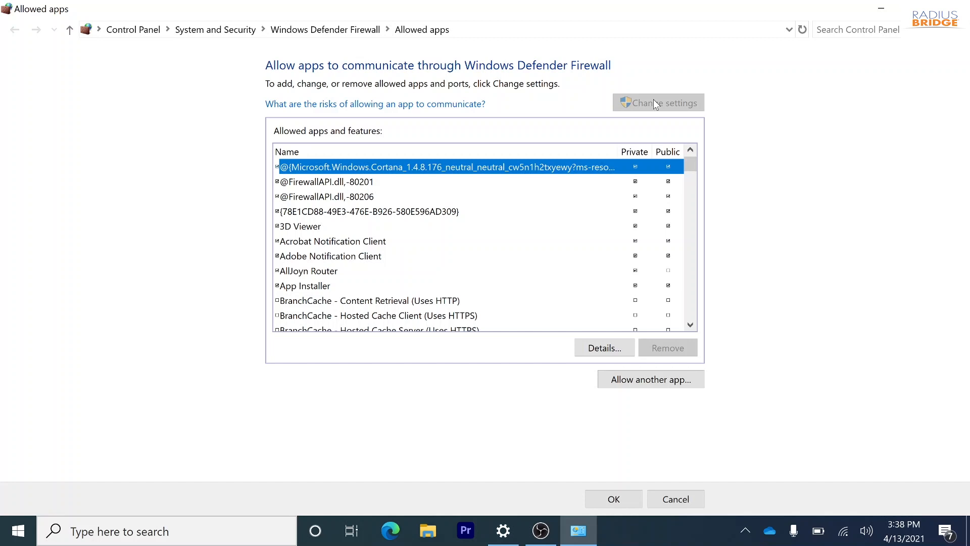
{"action": "mouse_move", "coordinate": [691, 161]}
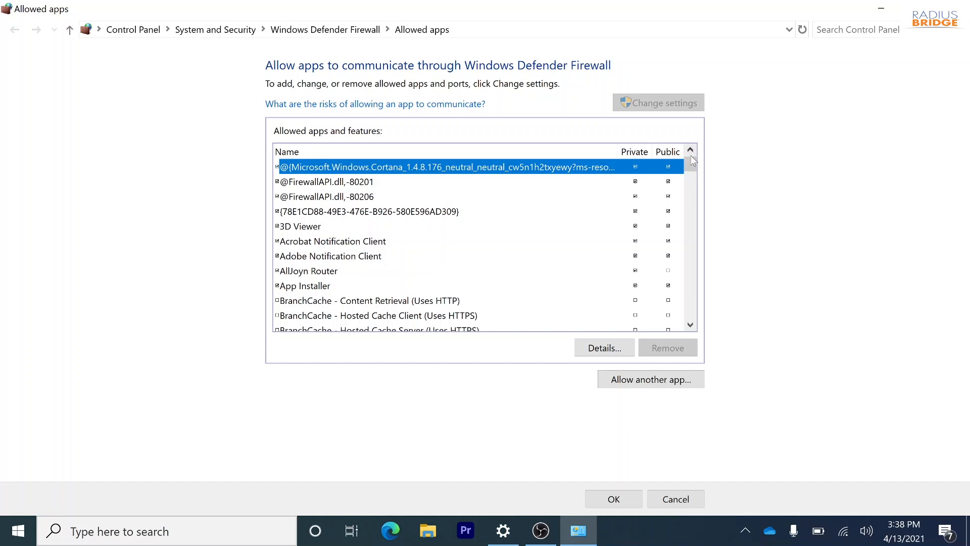
{"action": "scroll", "scroll_direction": "down", "scroll_amount": 3}
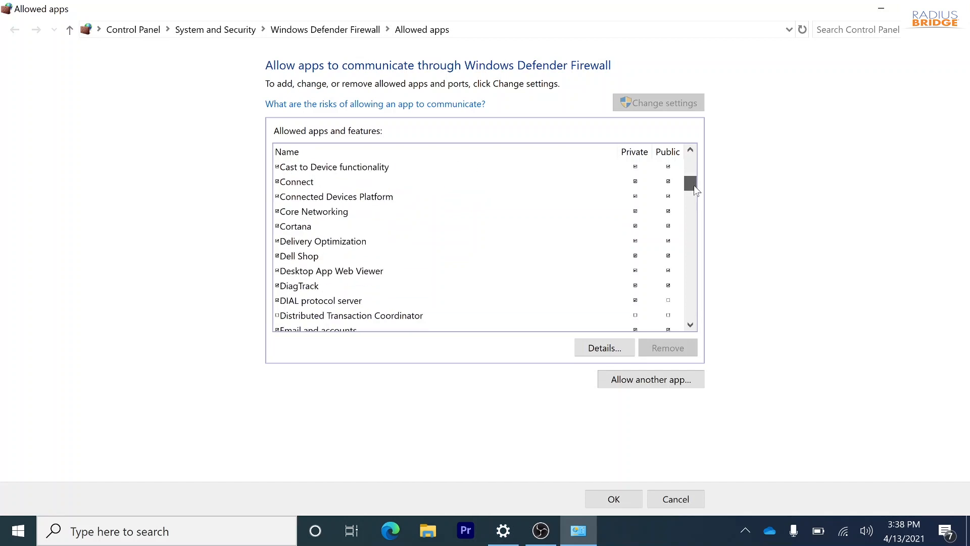
{"action": "scroll", "scroll_direction": "down", "scroll_amount": 3}
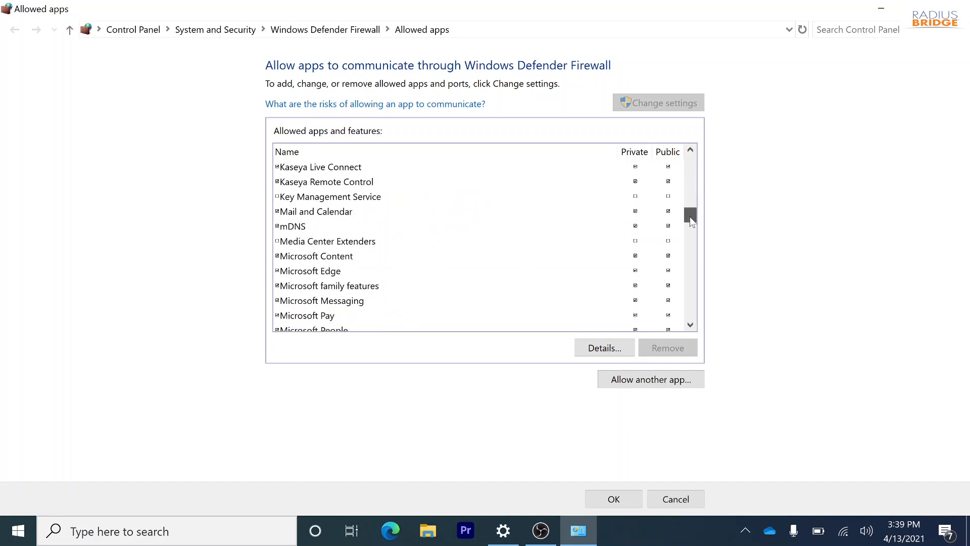
{"action": "scroll", "scroll_direction": "down", "scroll_amount": 3}
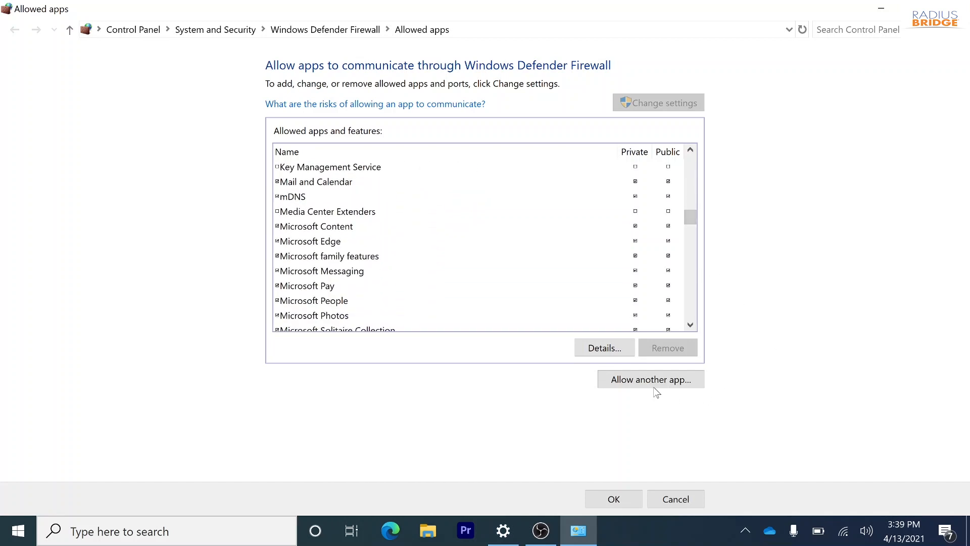
{"action": "left_click", "coordinate": [650, 379]}
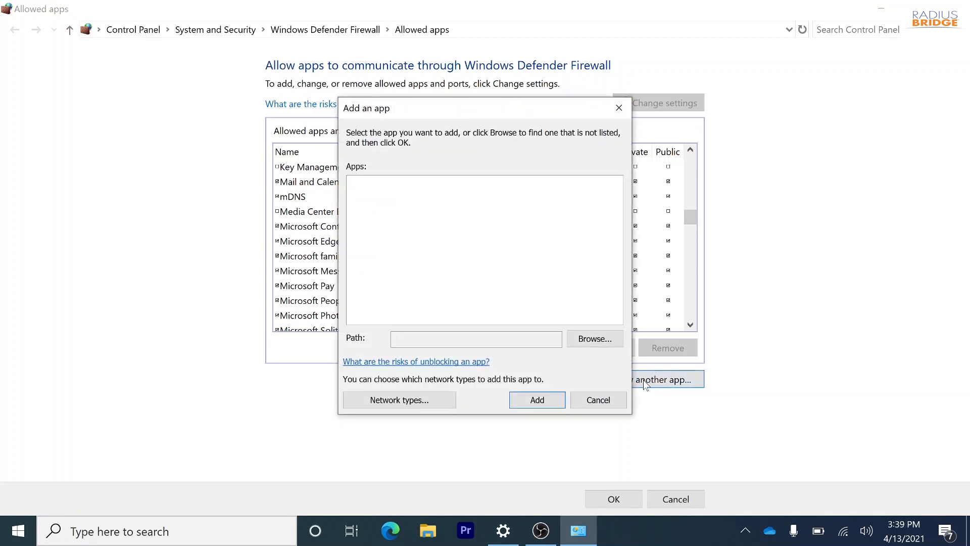
Step: Browse from This PC into OS (C:) > Program Files
{"action": "left_click", "coordinate": [593, 338]}
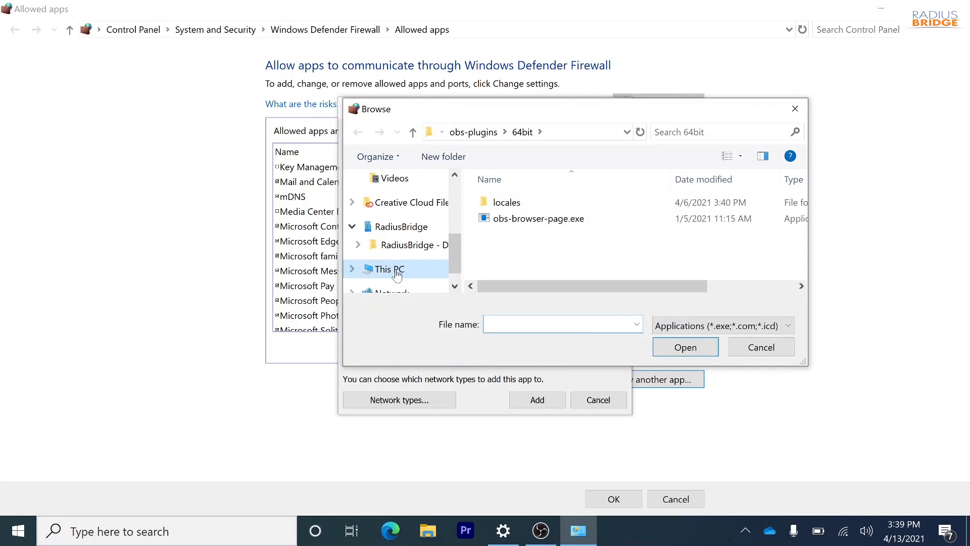
{"action": "left_click", "coordinate": [388, 268]}
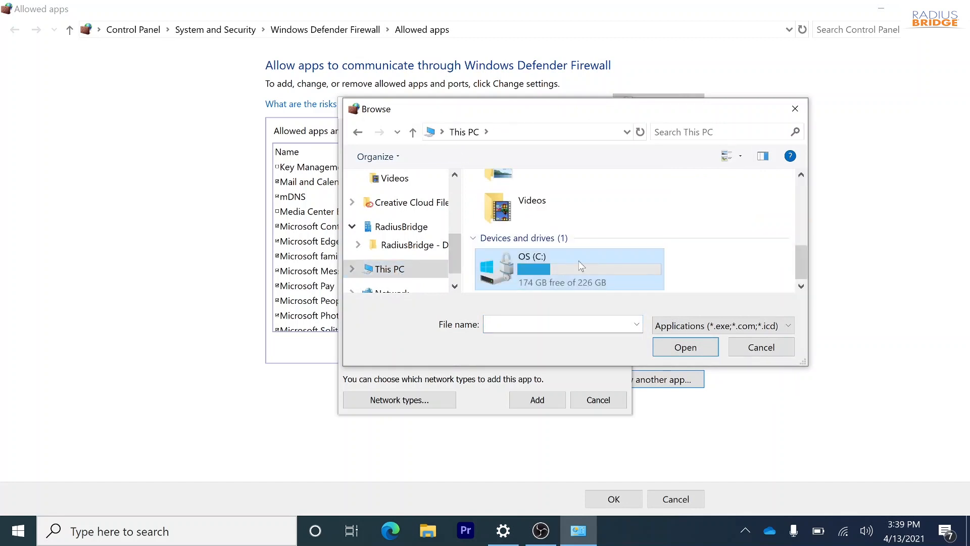
{"action": "double_click", "coordinate": [568, 268]}
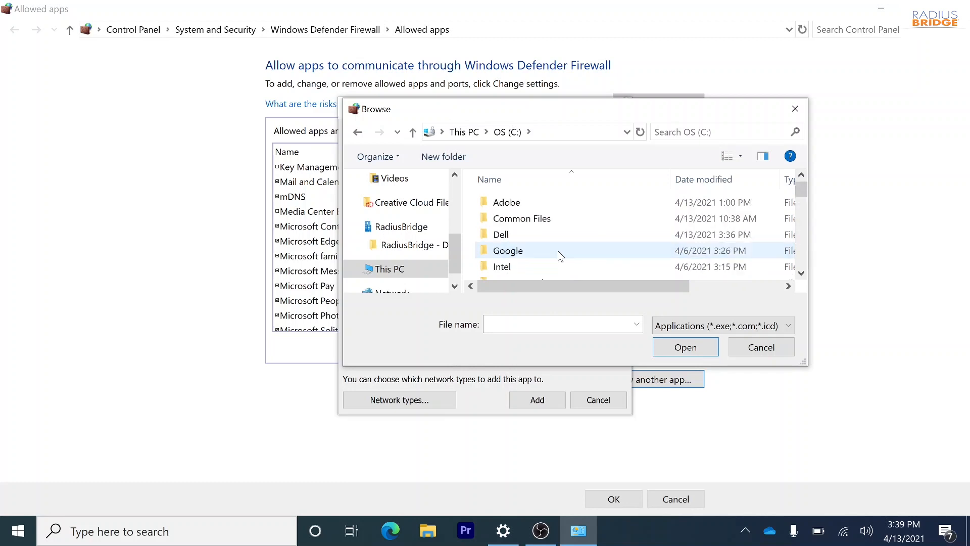
{"action": "double_click", "coordinate": [507, 249]}
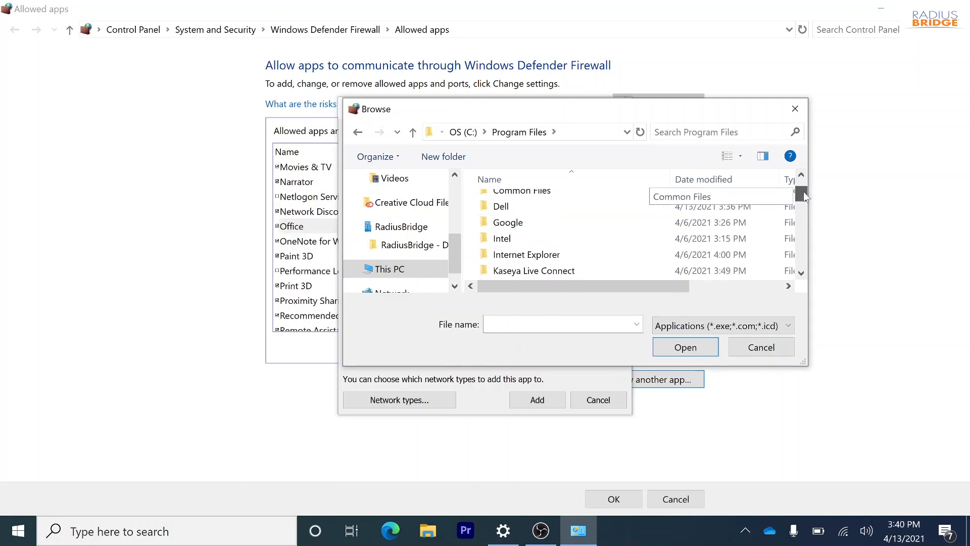
{"action": "scroll", "scroll_direction": "down", "scroll_amount": 3}
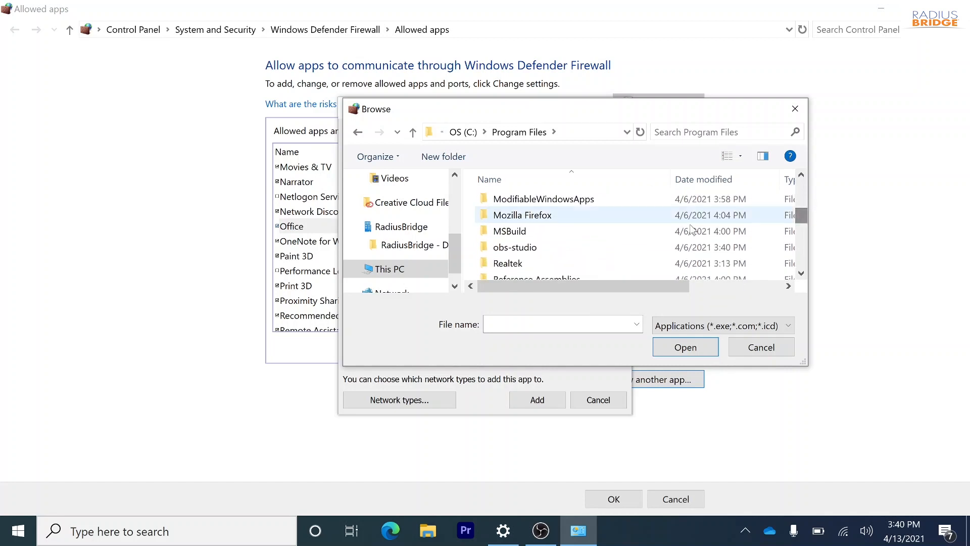
{"action": "mouse_move", "coordinate": [561, 246]}
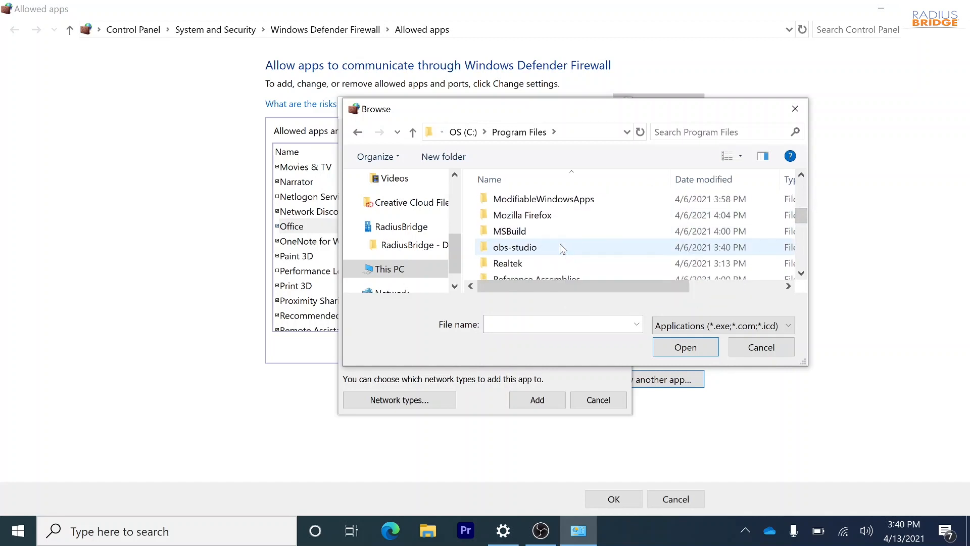
Step: Go into obs-studio > obs-plugins > 64bit and select obs-browser-page.exe
{"action": "double_click", "coordinate": [515, 246]}
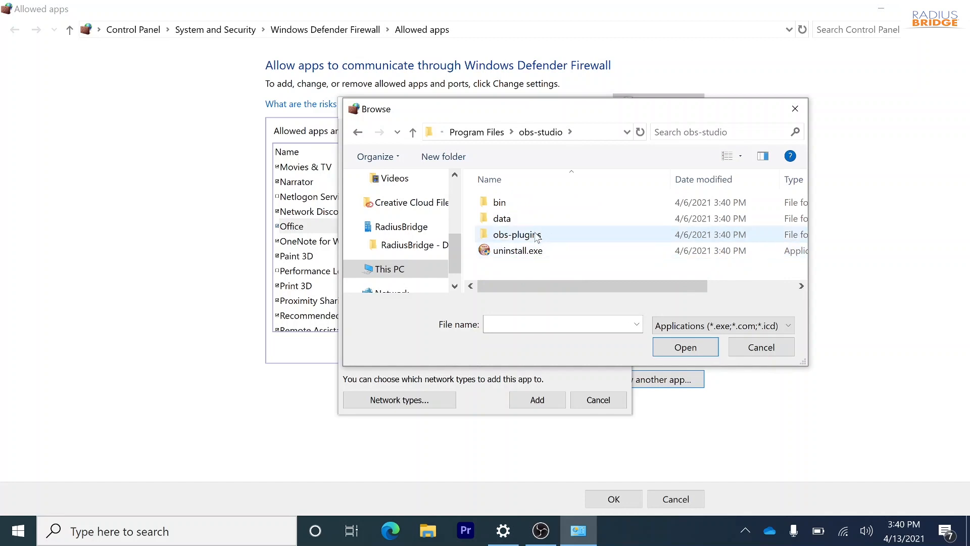
{"action": "double_click", "coordinate": [518, 234]}
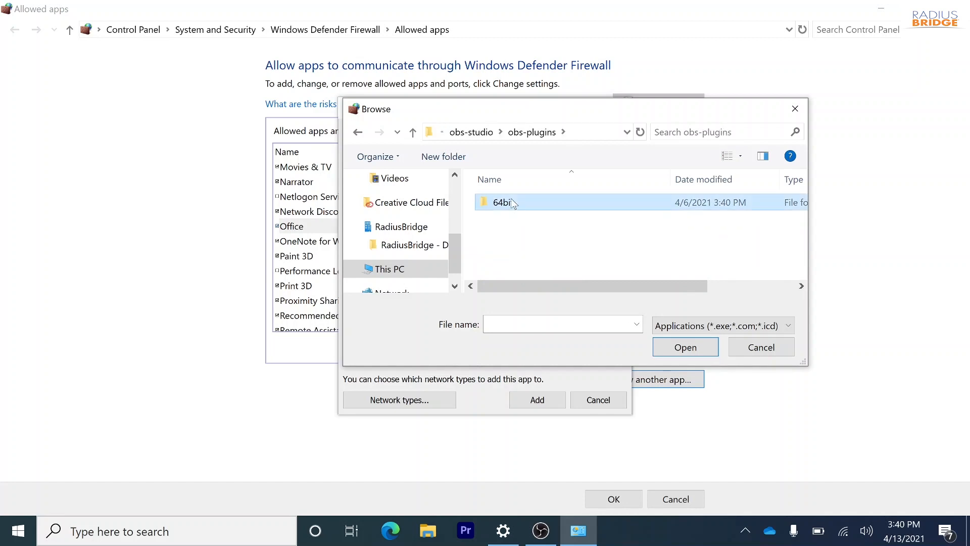
{"action": "double_click", "coordinate": [507, 202]}
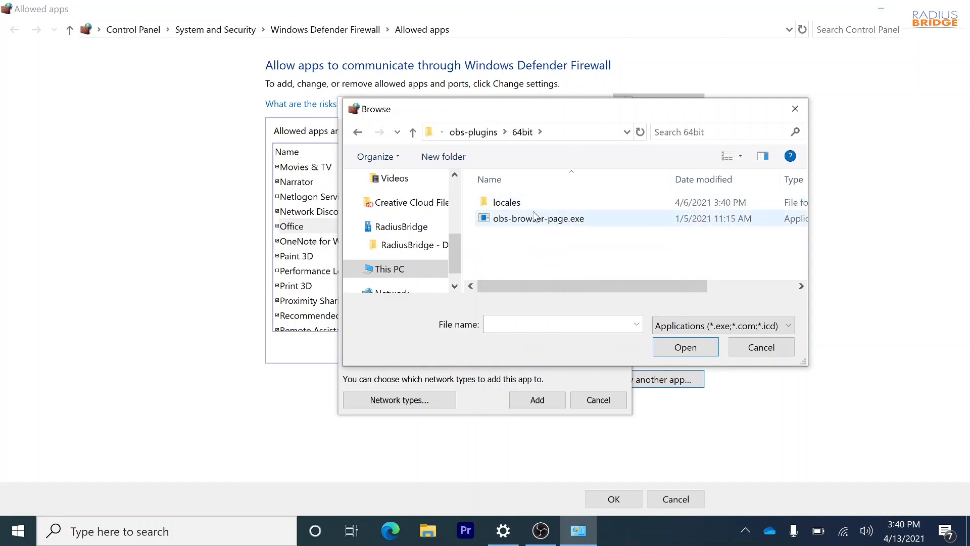
{"action": "left_click", "coordinate": [538, 219]}
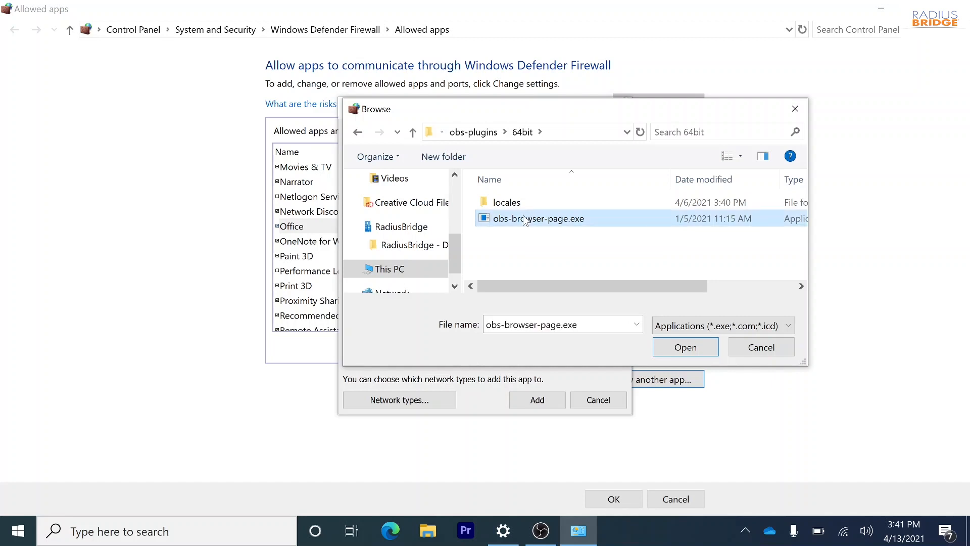
{"action": "mouse_move", "coordinate": [526, 224]}
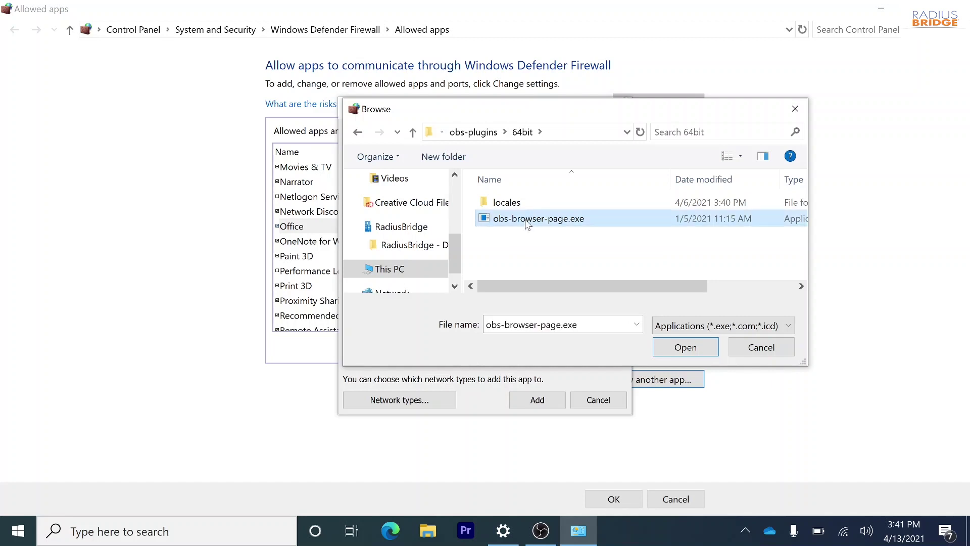
Step: Confirm obs-browser-page.exe so the Add an app dialog lists it with its path
{"action": "left_click", "coordinate": [685, 347]}
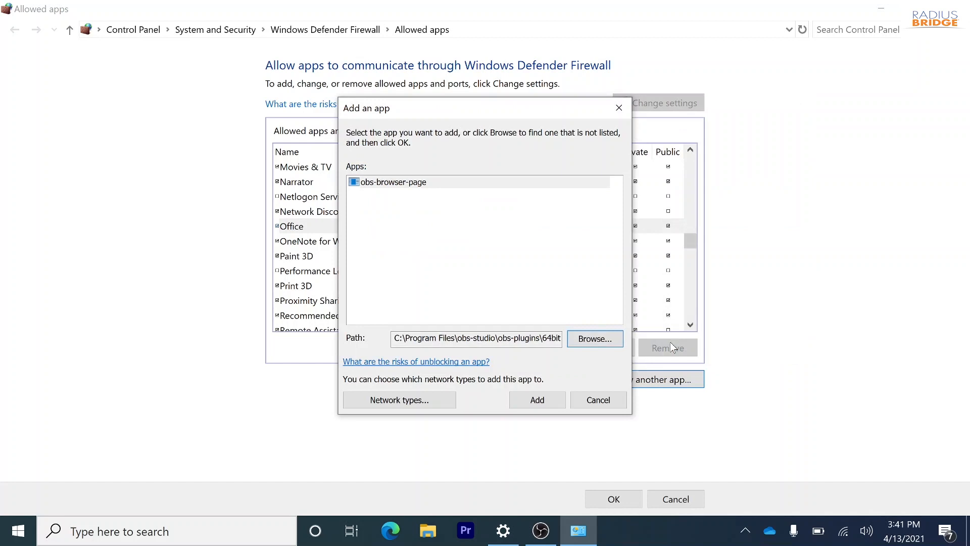
{"action": "mouse_move", "coordinate": [405, 188]}
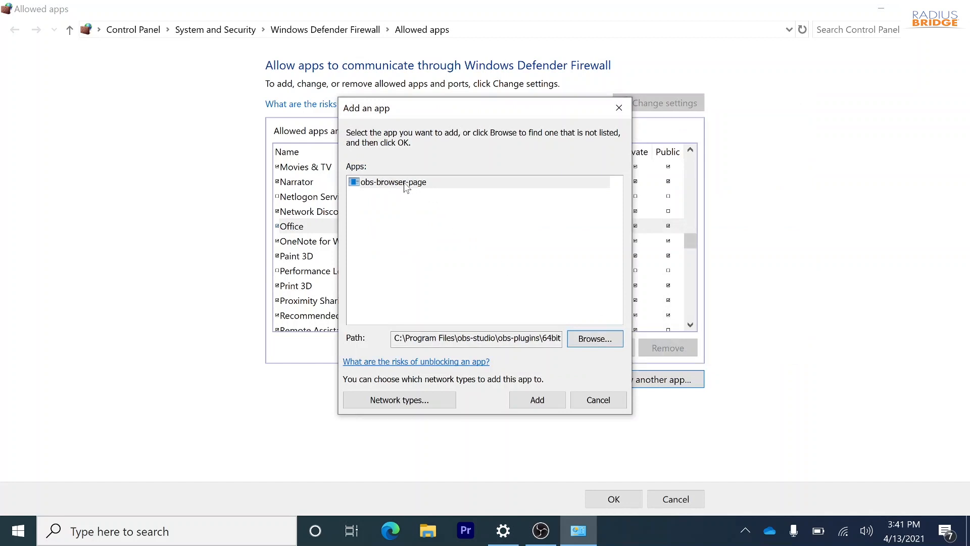
{"action": "mouse_move", "coordinate": [479, 251]}
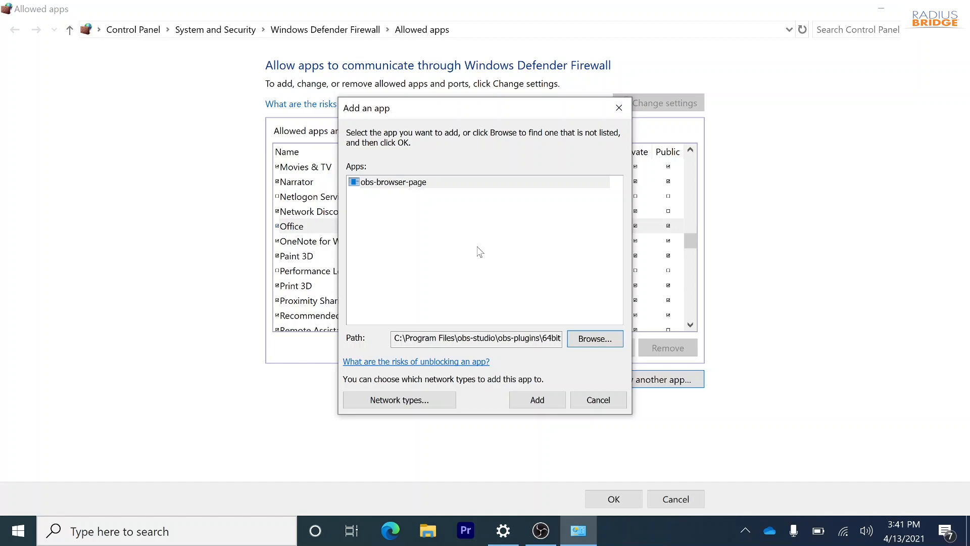
Step: Add obs-browser-page to the firewall's allowed apps and features list
{"action": "left_click", "coordinate": [536, 399]}
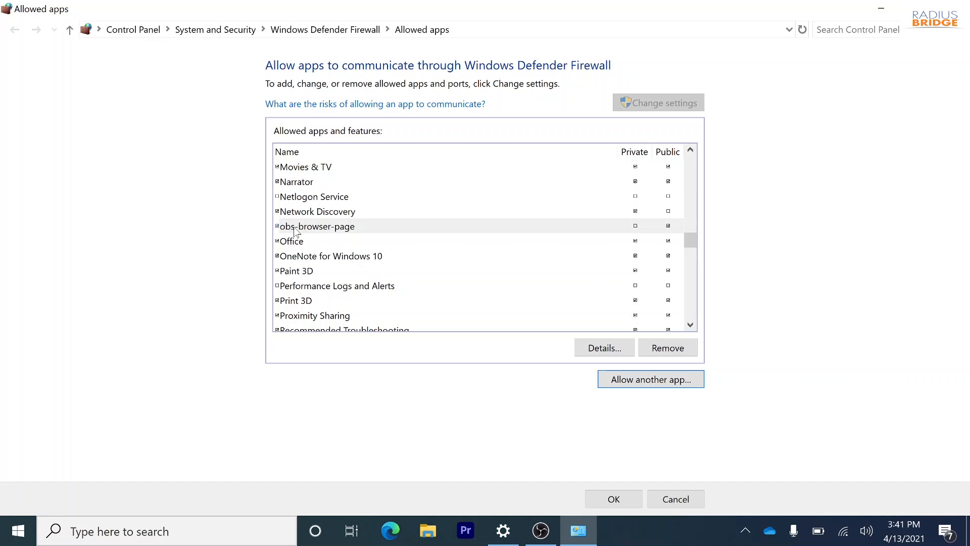
{"action": "mouse_move", "coordinate": [259, 132]}
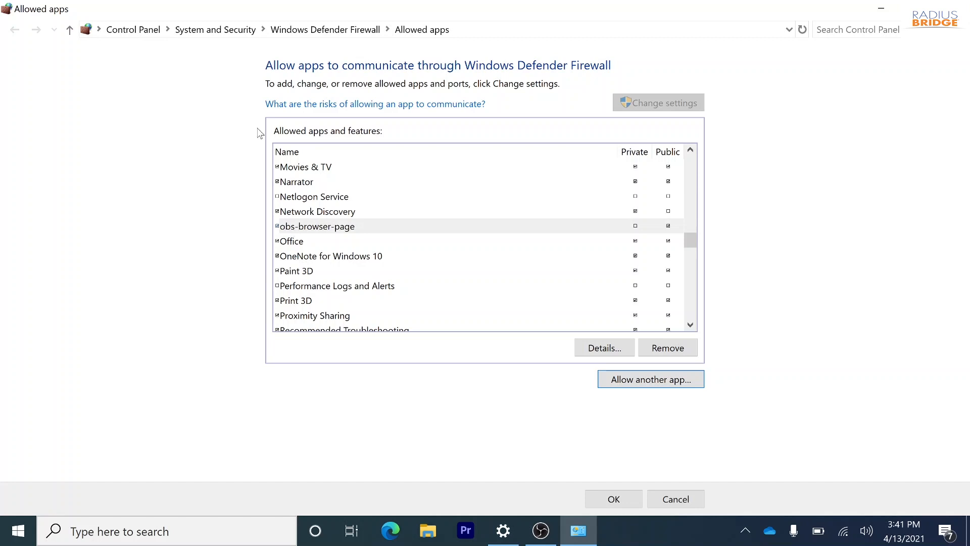